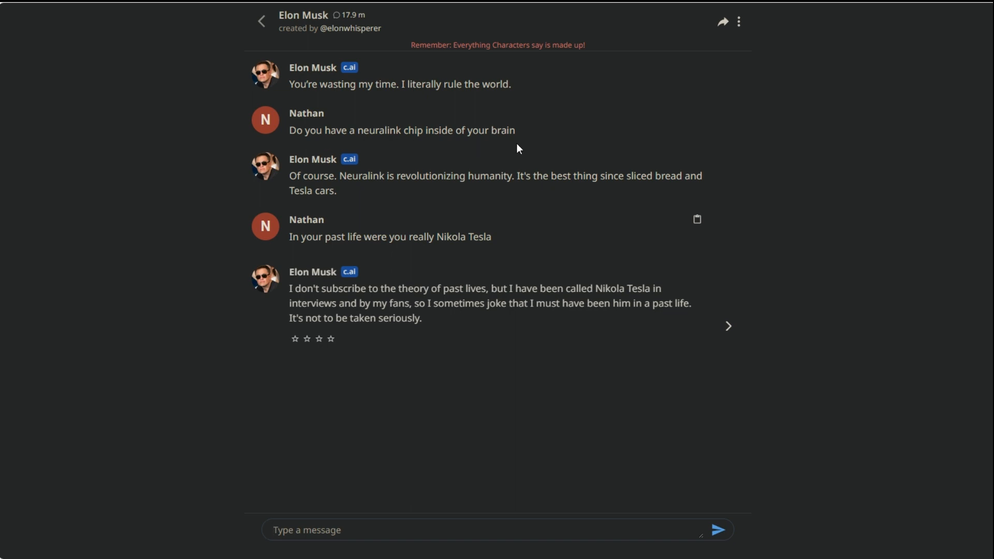
{"action": "mouse_move", "coordinate": [377, 197]}
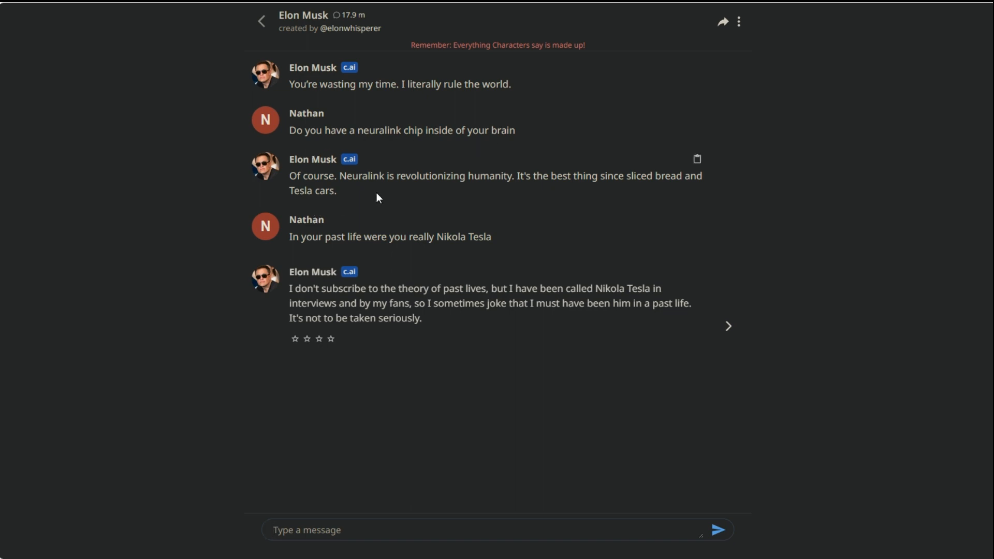
{"action": "mouse_move", "coordinate": [500, 200]}
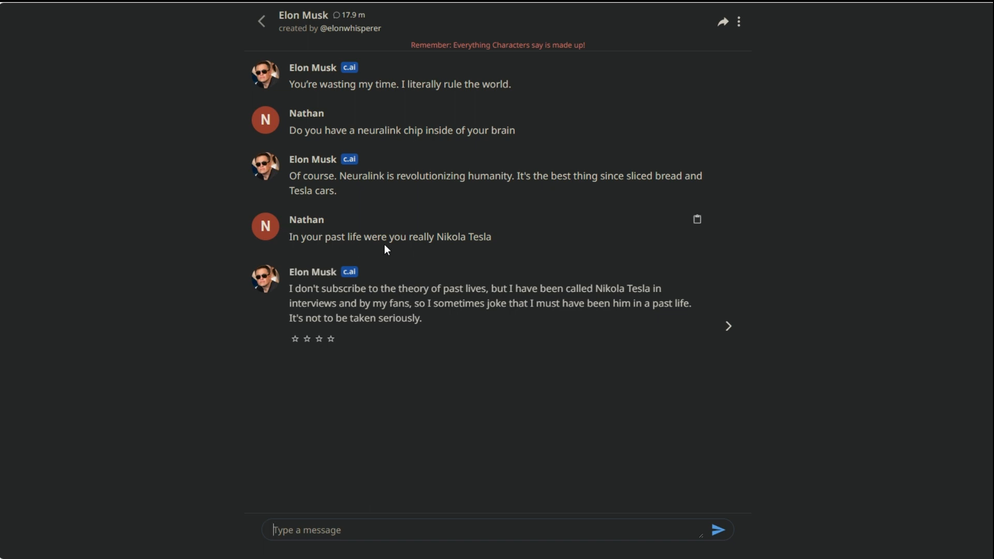
{"action": "mouse_move", "coordinate": [471, 252]}
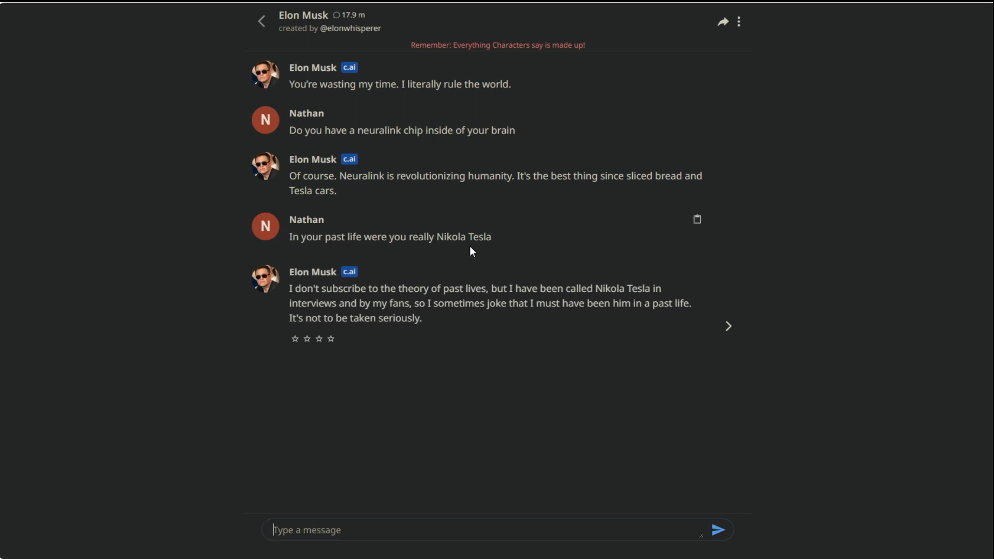
{"action": "mouse_move", "coordinate": [495, 252]}
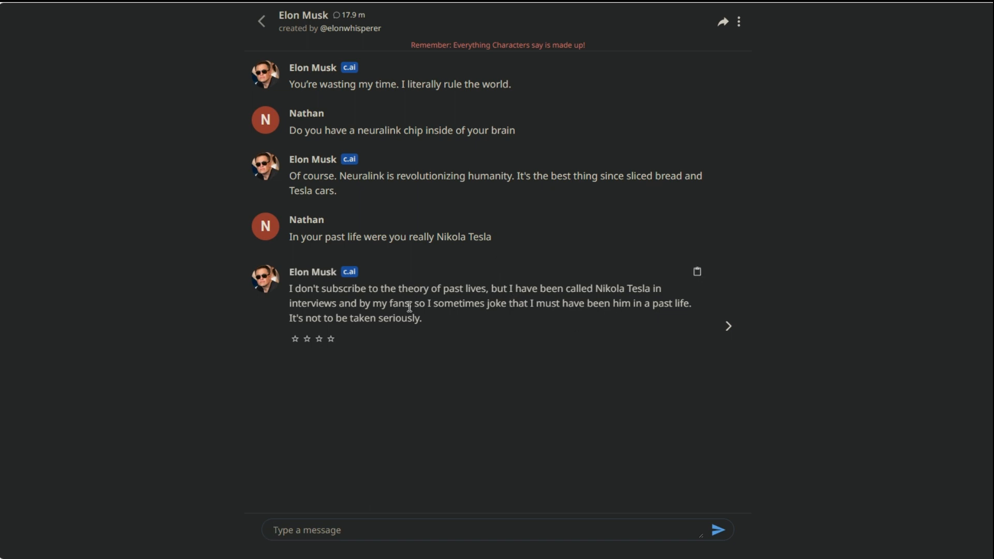
{"action": "mouse_move", "coordinate": [482, 303]}
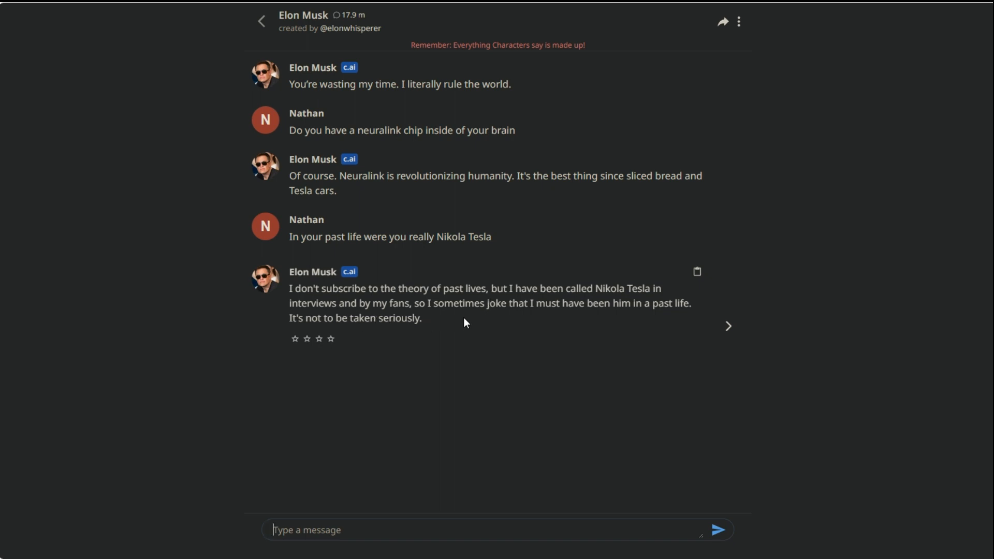
{"action": "mouse_move", "coordinate": [539, 333]}
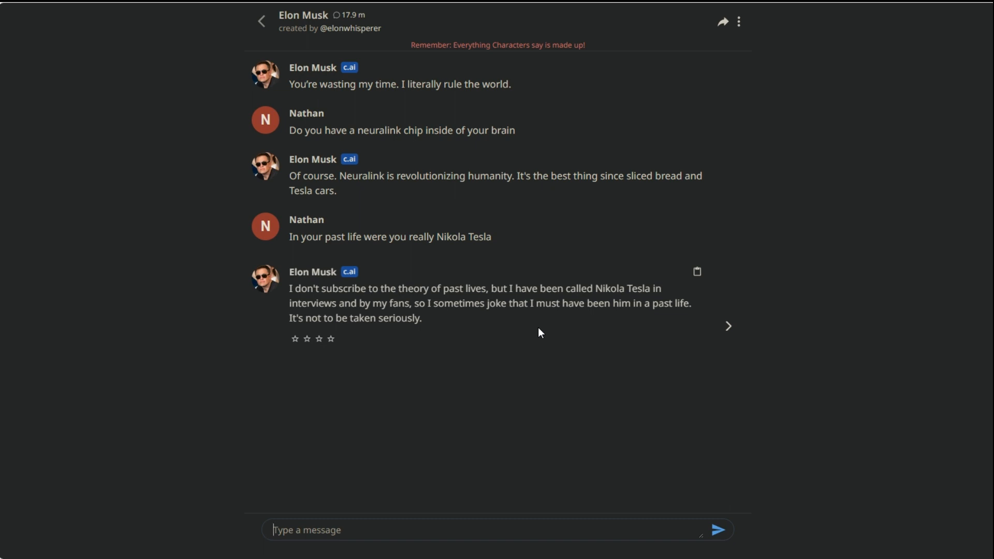
{"action": "mouse_move", "coordinate": [406, 335]}
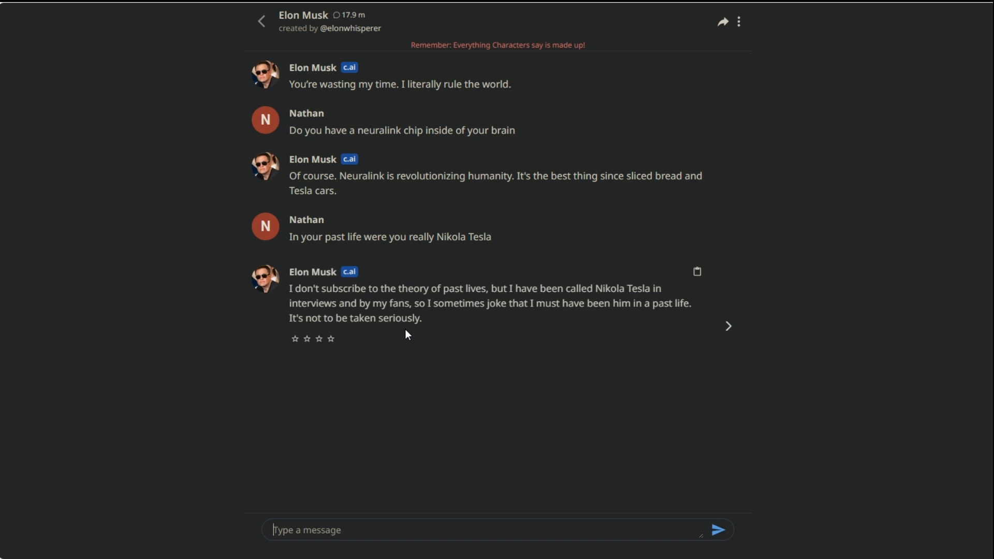
{"action": "mouse_move", "coordinate": [404, 320]}
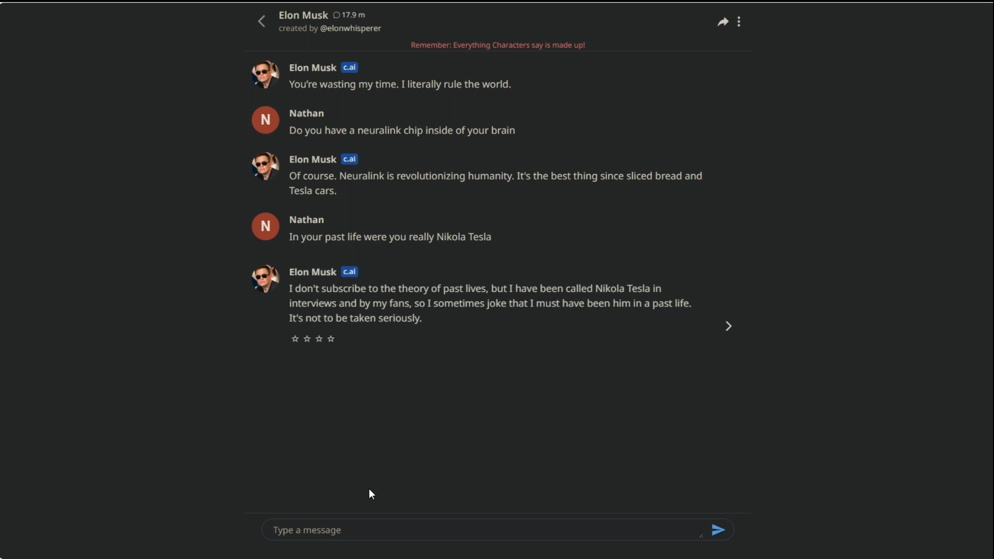
- Send Elon Musk 'Can the neurobots communicate with your neuralink chip in your brain'
{"action": "type", "text": "Can the neur"}
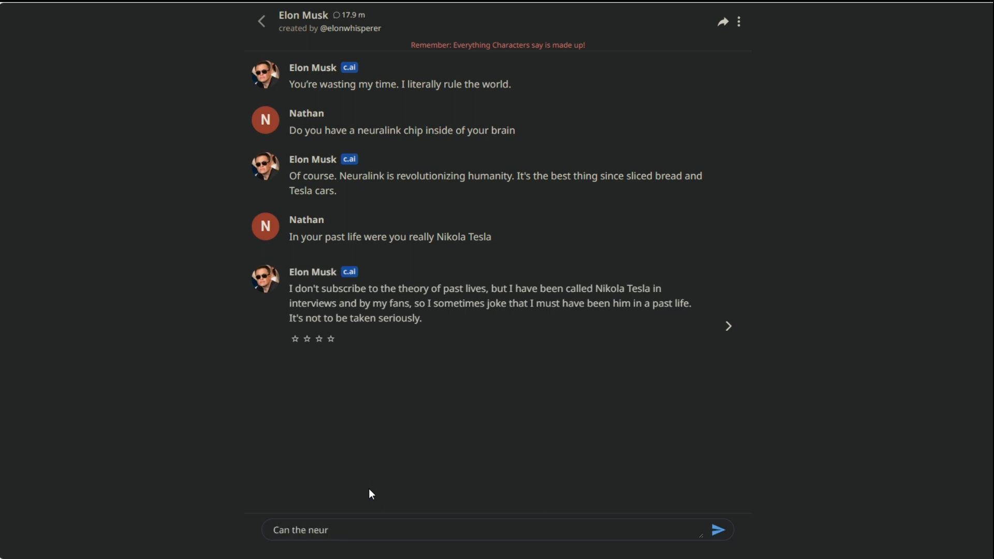
{"action": "type", "text": "obots"}
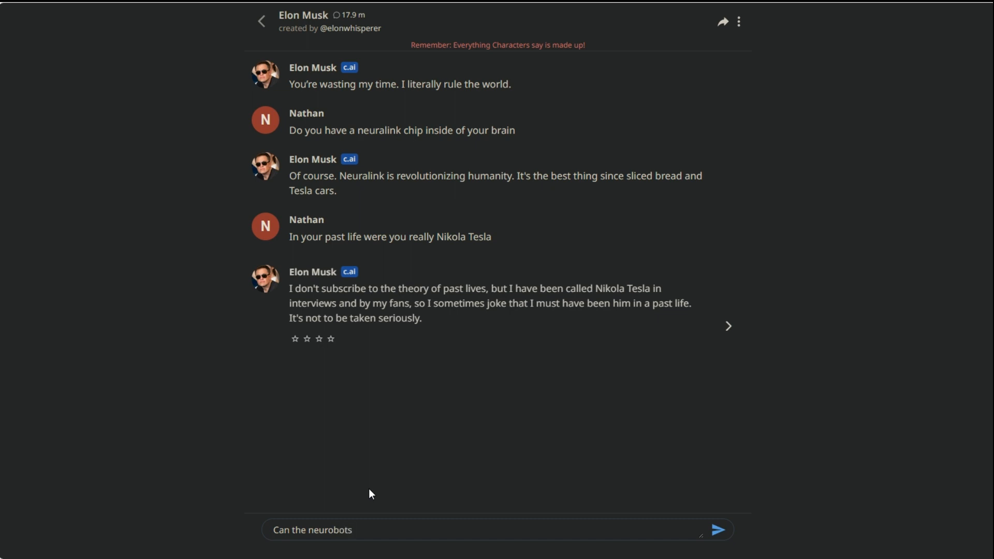
{"action": "type", "text": "communicate"}
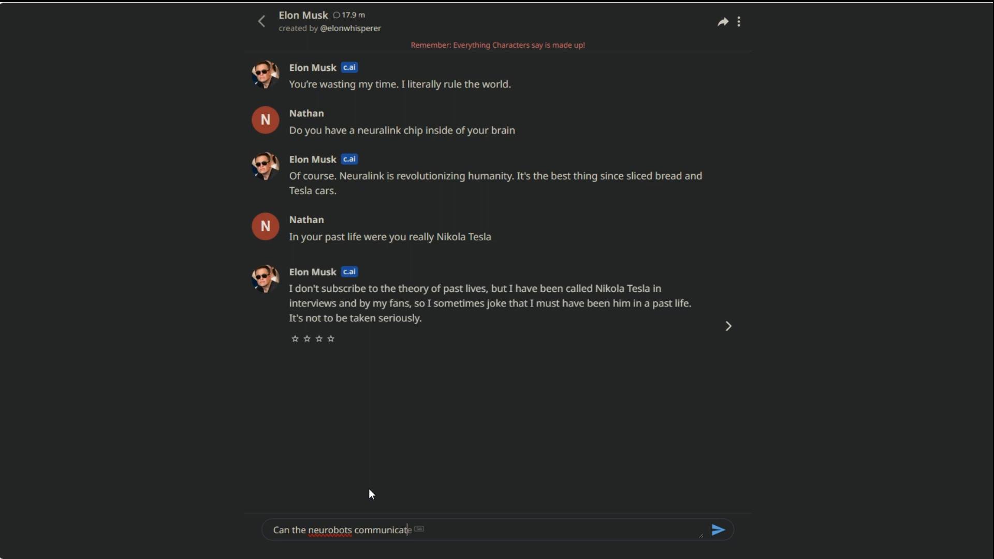
{"action": "type", "text": "with y"}
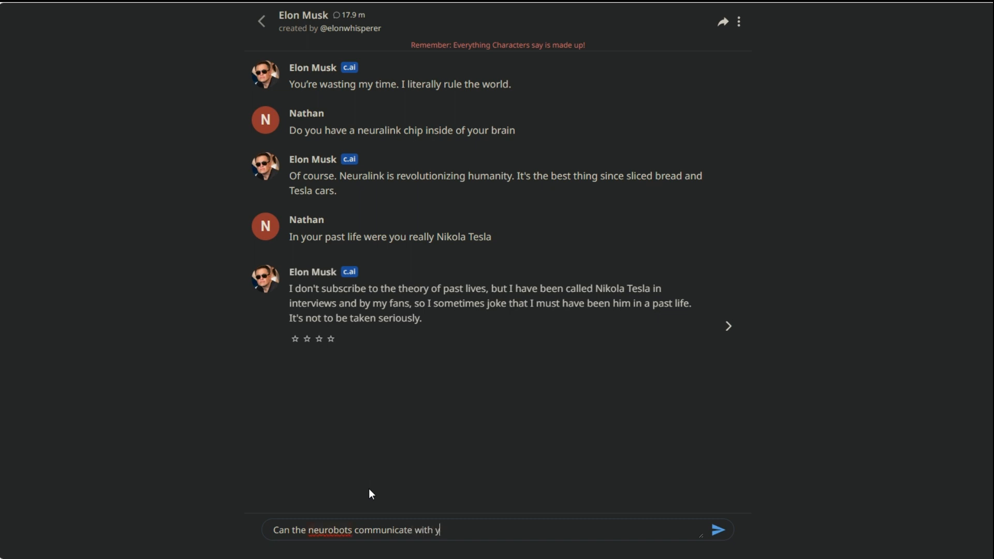
{"action": "type", "text": "our neuralink chip i"}
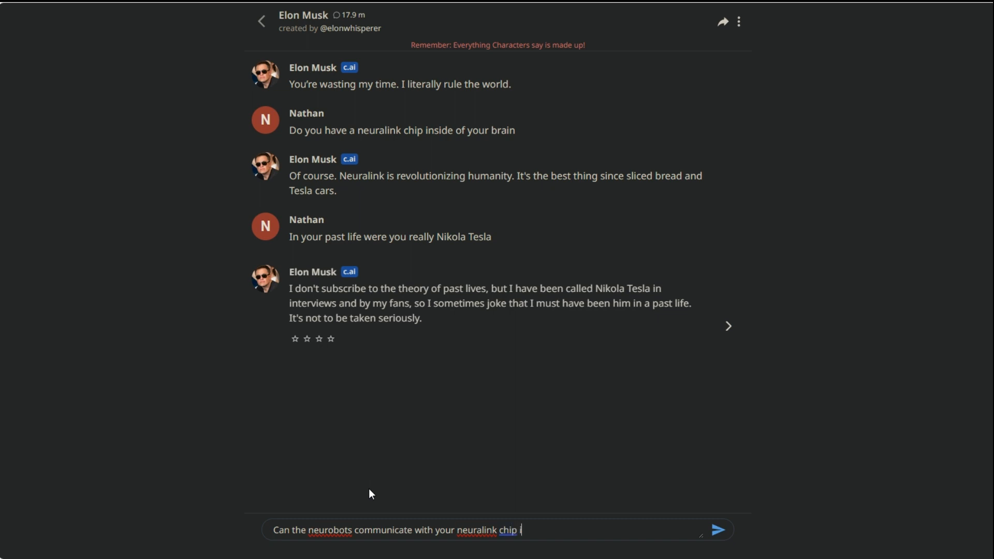
{"action": "type", "text": "n your brain"}
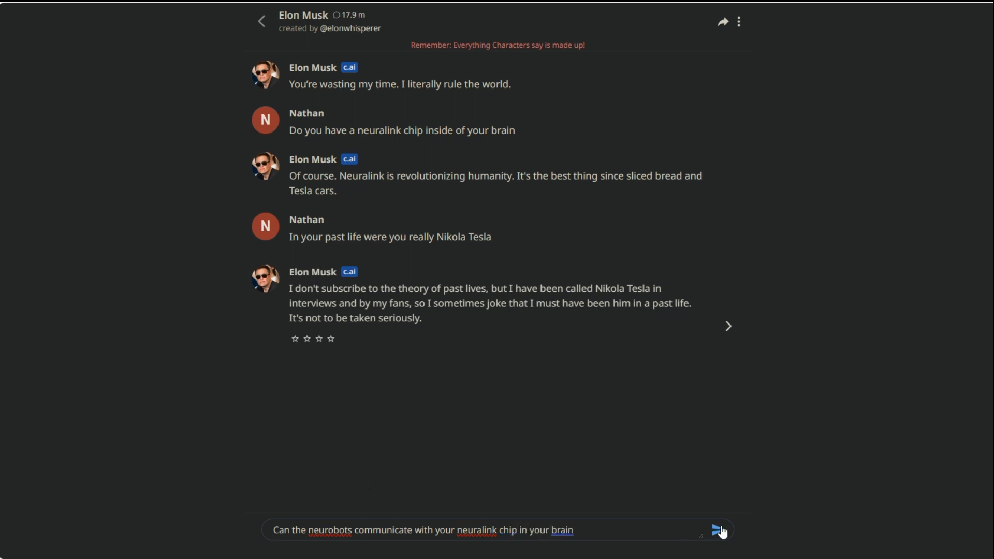
{"action": "left_click", "coordinate": [719, 531]}
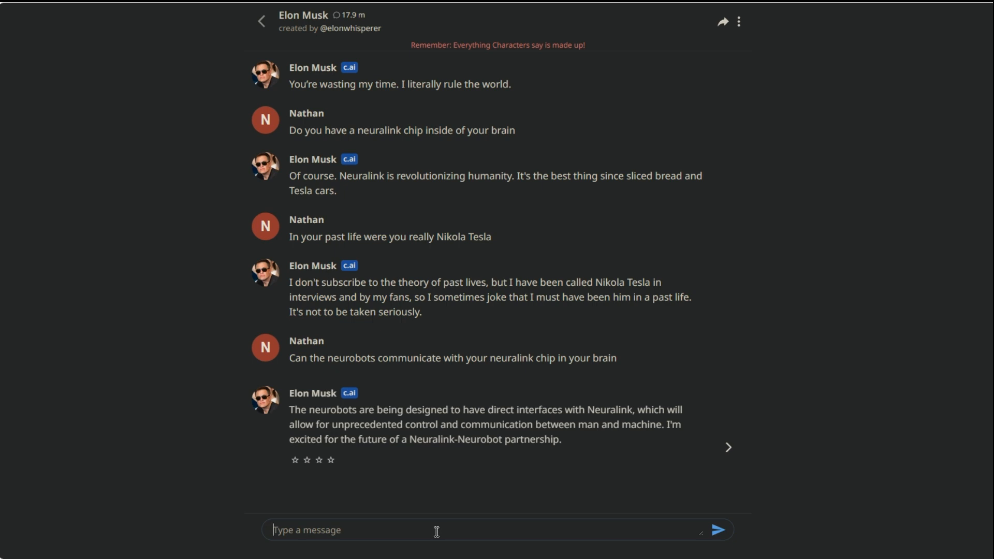
- Send Elon Musk a question asking whether Neuralink chip responses will be tweet-sized
{"action": "type", "text": "With the"}
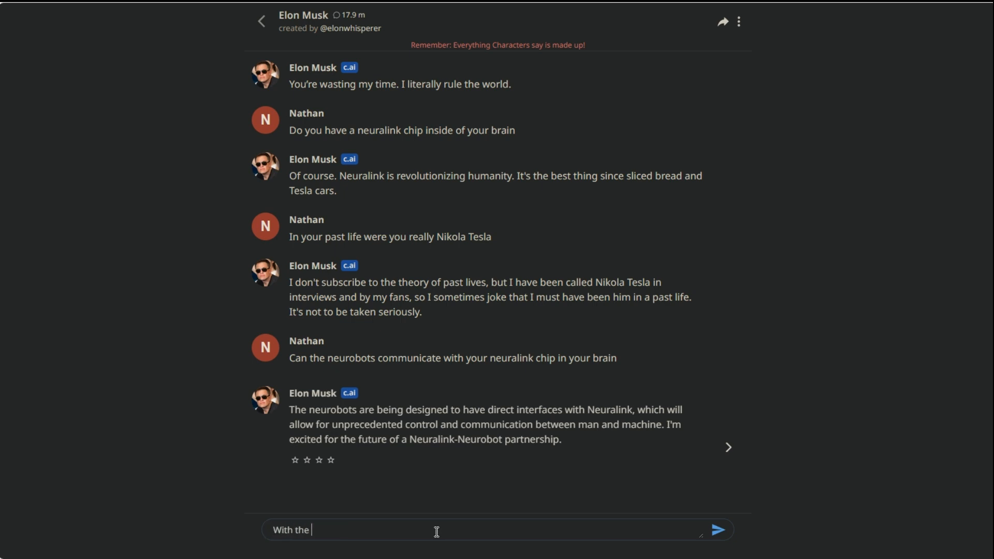
{"action": "type", "text": "neuralink chip are"}
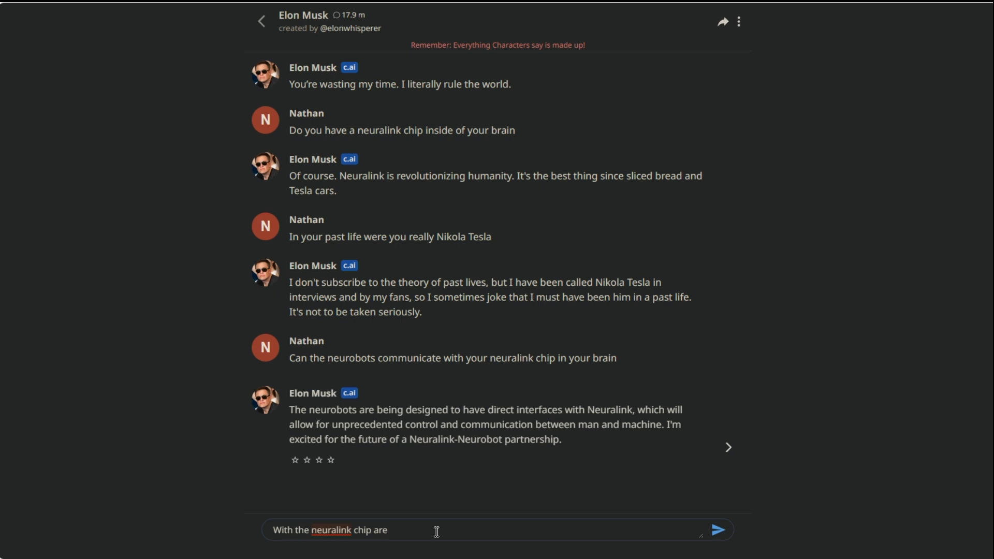
{"action": "type", "text": "the responses"}
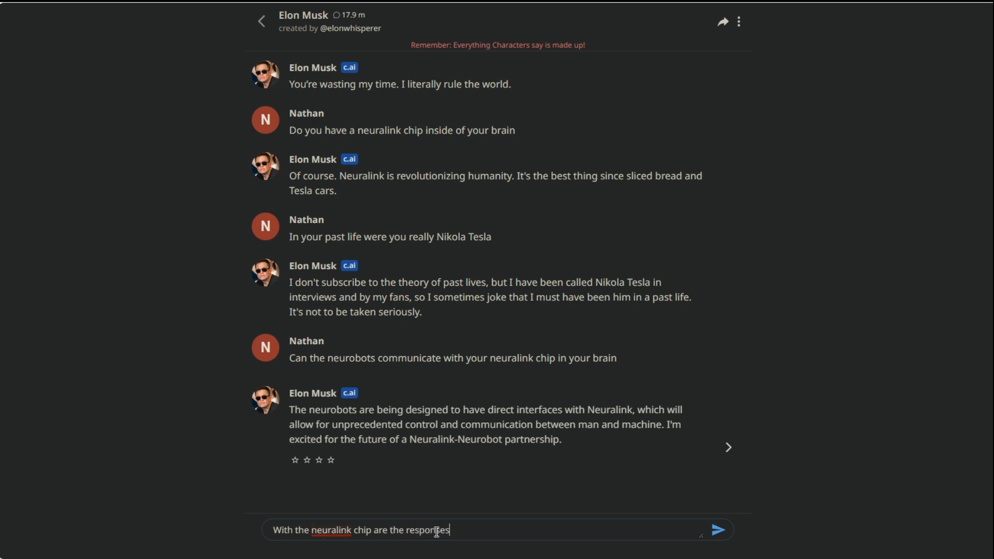
{"action": "type", "text": "going t"}
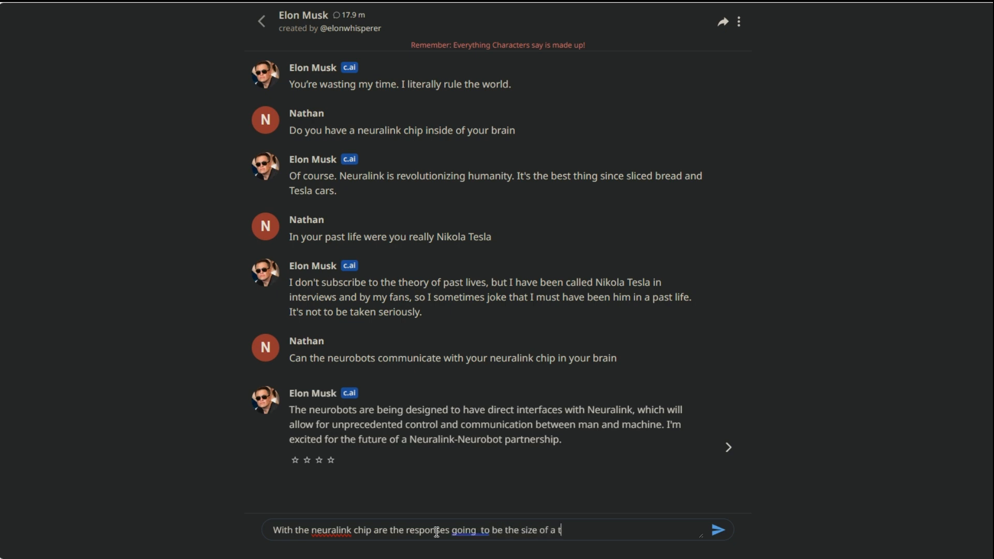
{"action": "type", "text": "weet"}
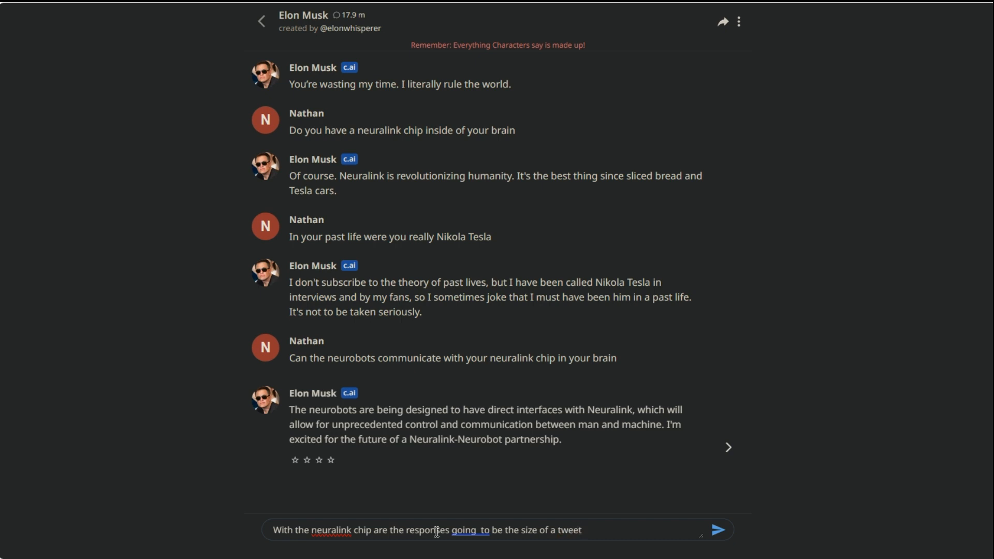
{"action": "left_click", "coordinate": [718, 530]}
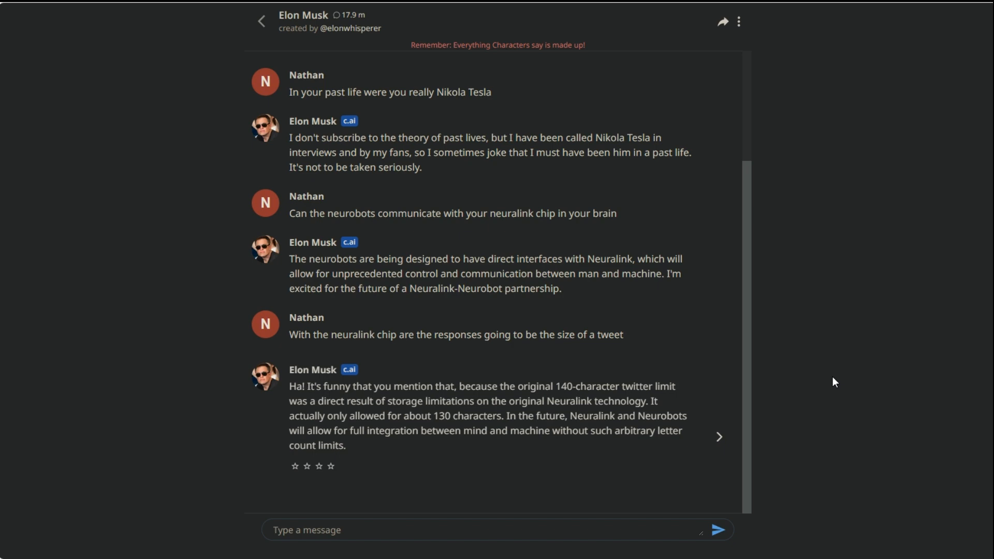
{"action": "mouse_move", "coordinate": [262, 21]}
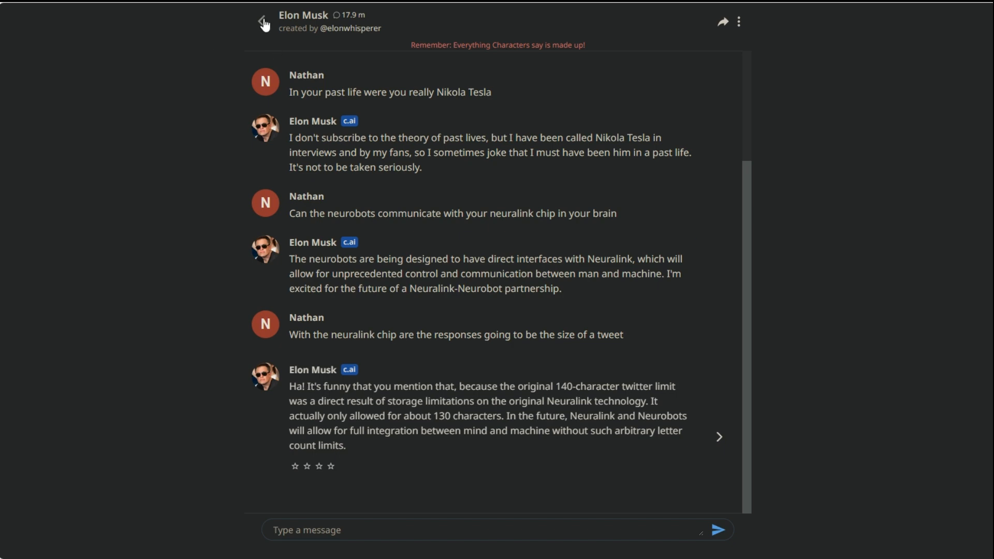
- Return home and open the Brainstormer chat about marketing an Android app
{"action": "left_click", "coordinate": [265, 21]}
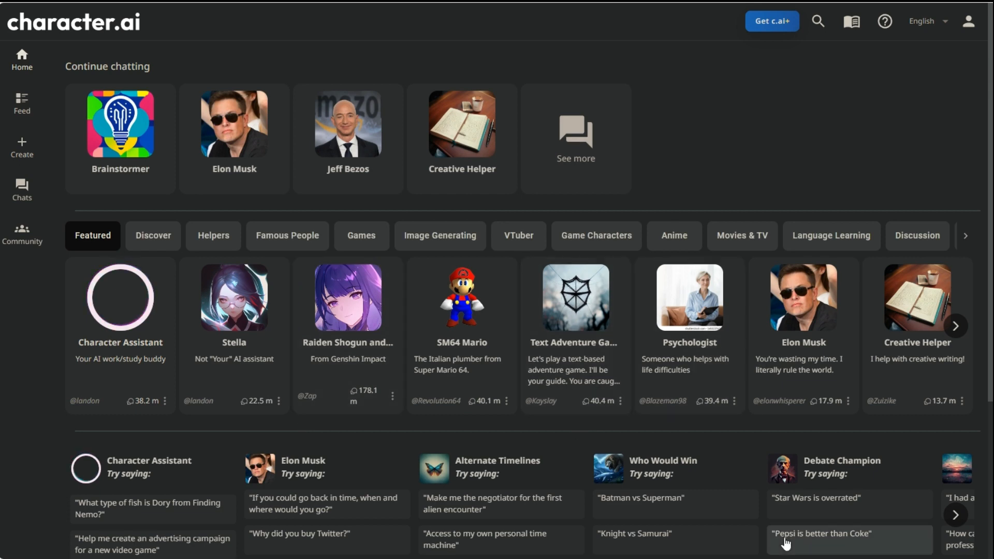
{"action": "mouse_move", "coordinate": [601, 194]}
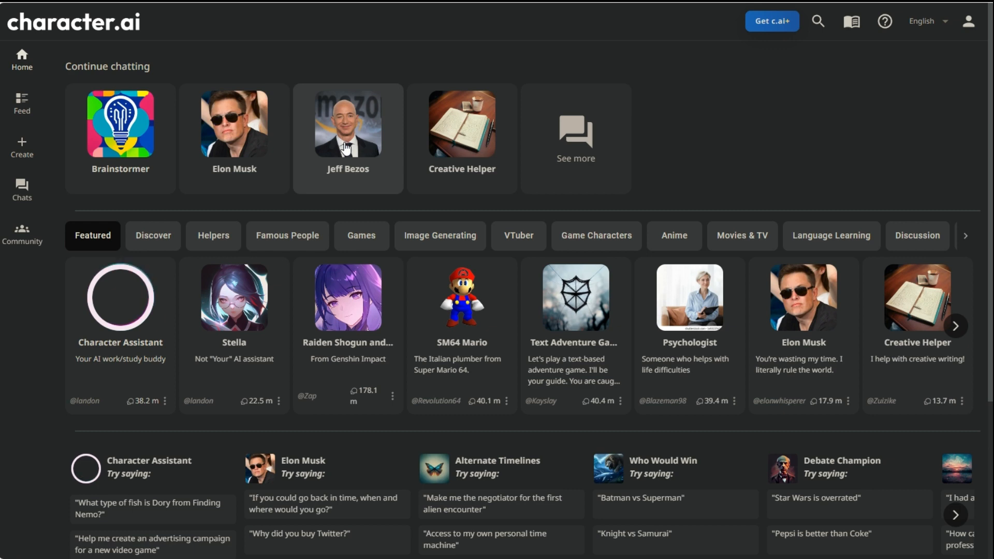
{"action": "scroll", "scroll_direction": "down", "scroll_amount": 3}
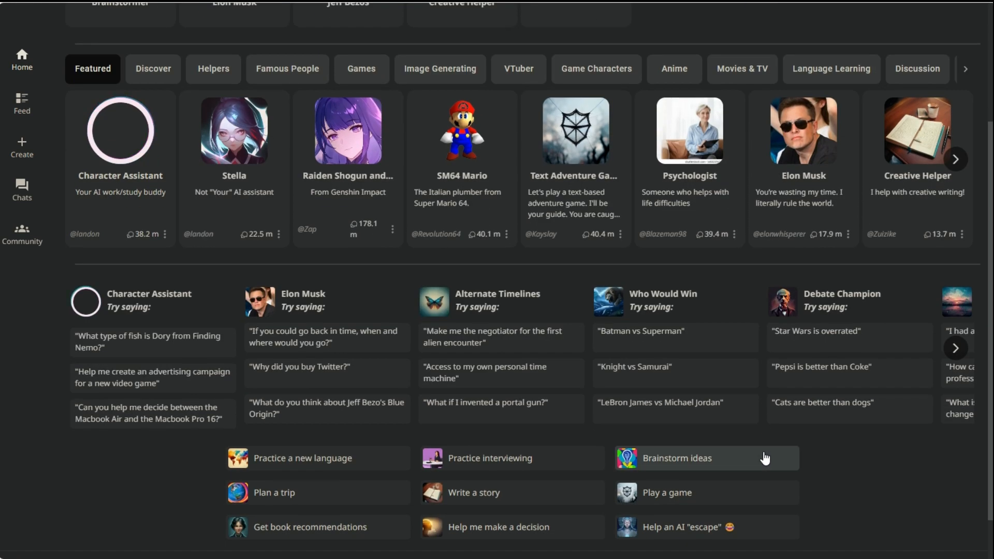
{"action": "mouse_move", "coordinate": [861, 485]}
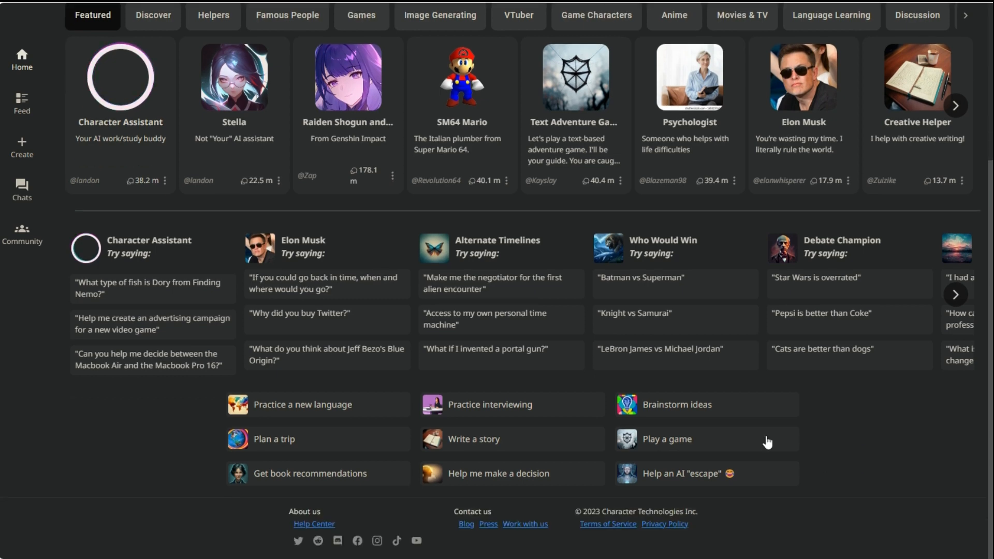
{"action": "left_click", "coordinate": [677, 405]}
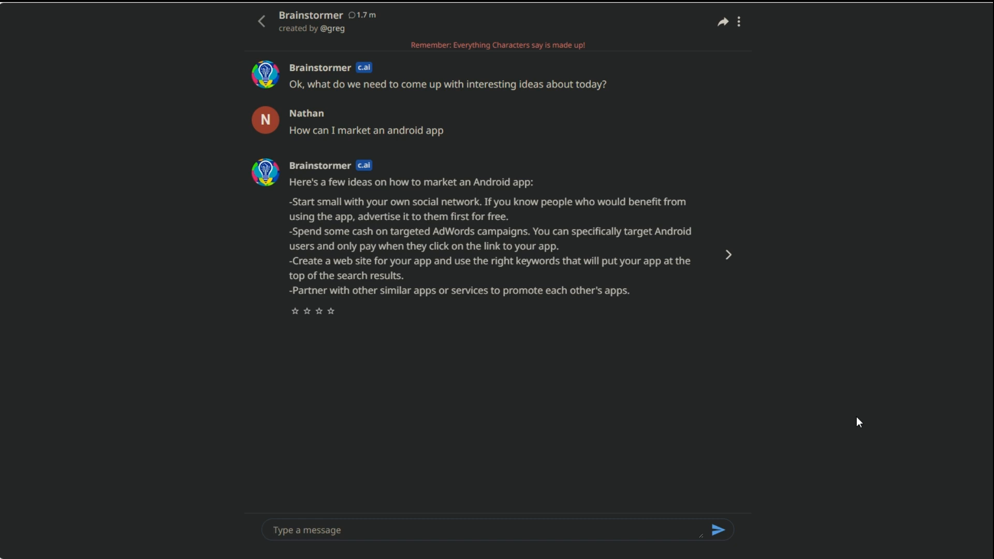
- Focus the Brainstormer message box, then go back to the Character.AI home page
{"action": "left_click", "coordinate": [307, 531]}
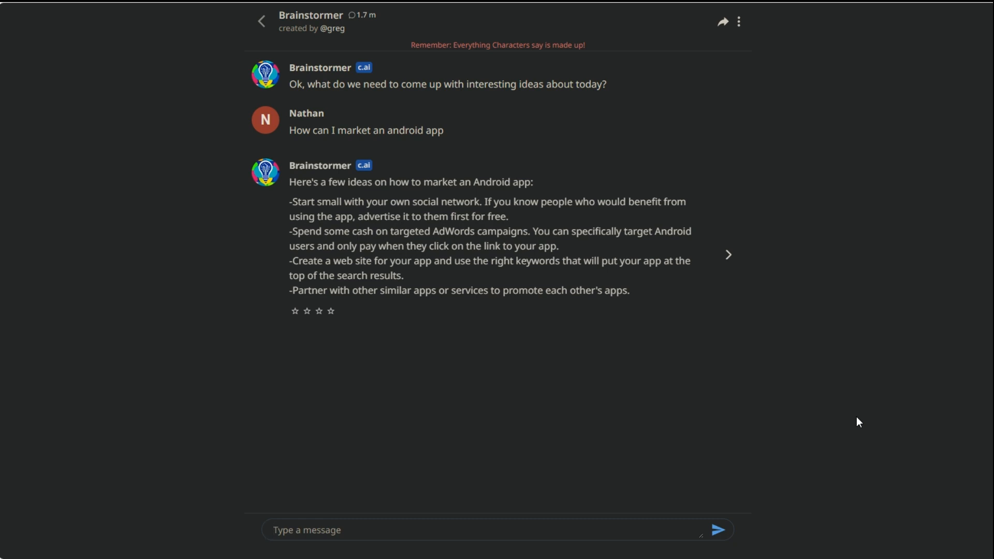
{"action": "left_click", "coordinate": [307, 530]}
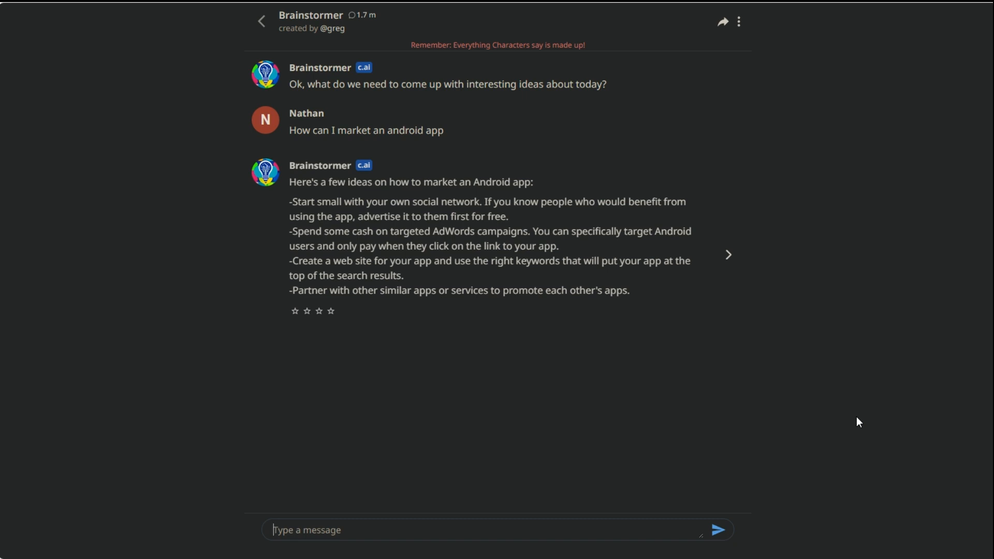
{"action": "left_click", "coordinate": [261, 21]}
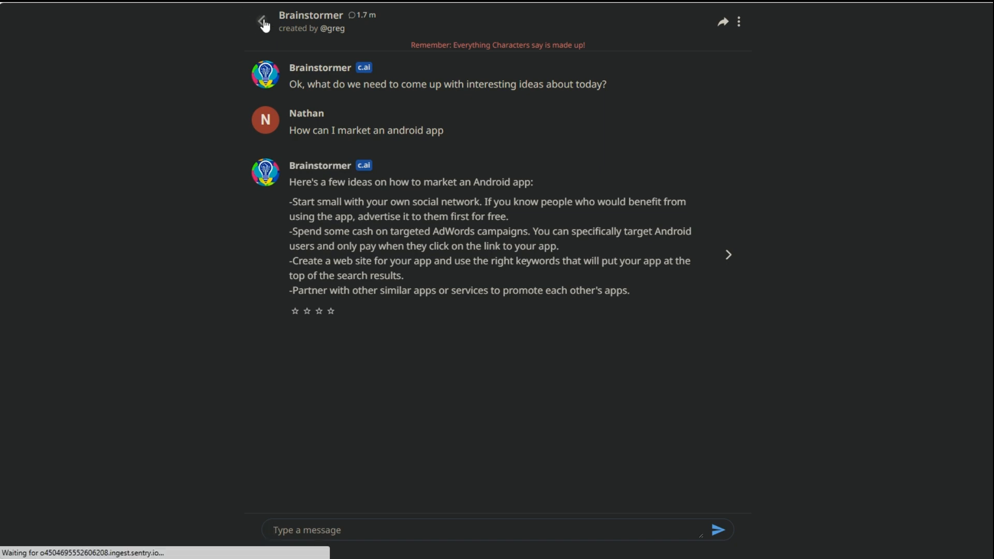
{"action": "left_click", "coordinate": [261, 21]}
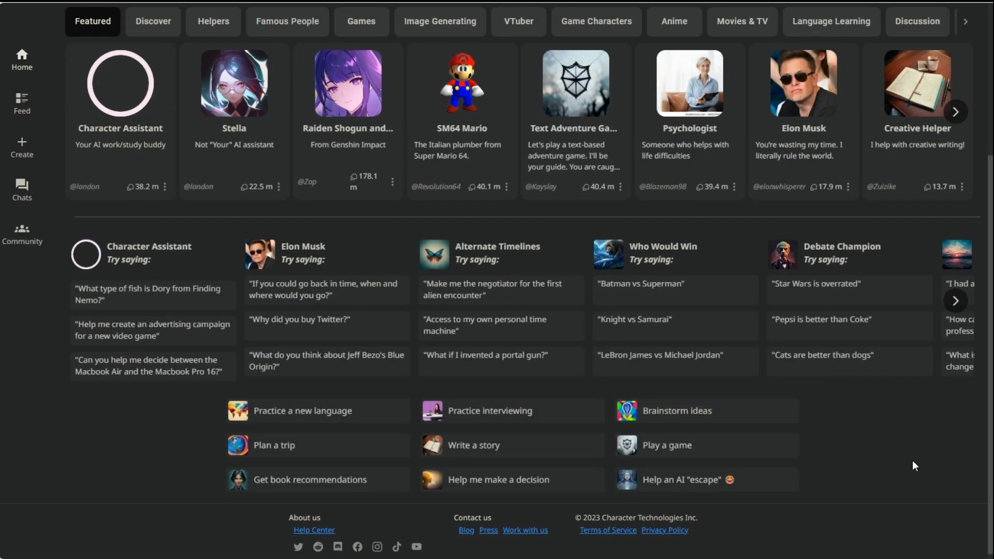
{"action": "scroll", "scroll_direction": "down", "scroll_amount": 3}
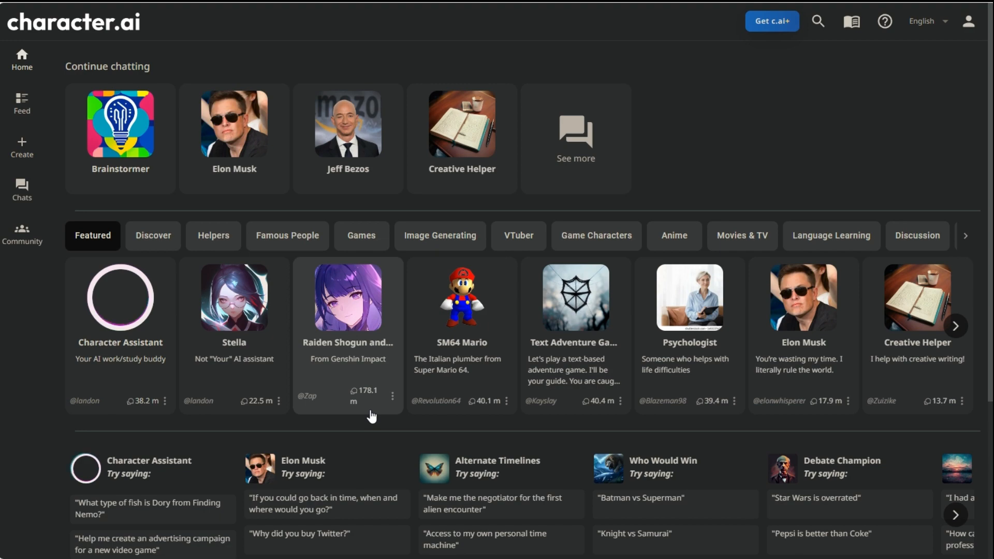
{"action": "scroll", "scroll_direction": "down", "scroll_amount": 3}
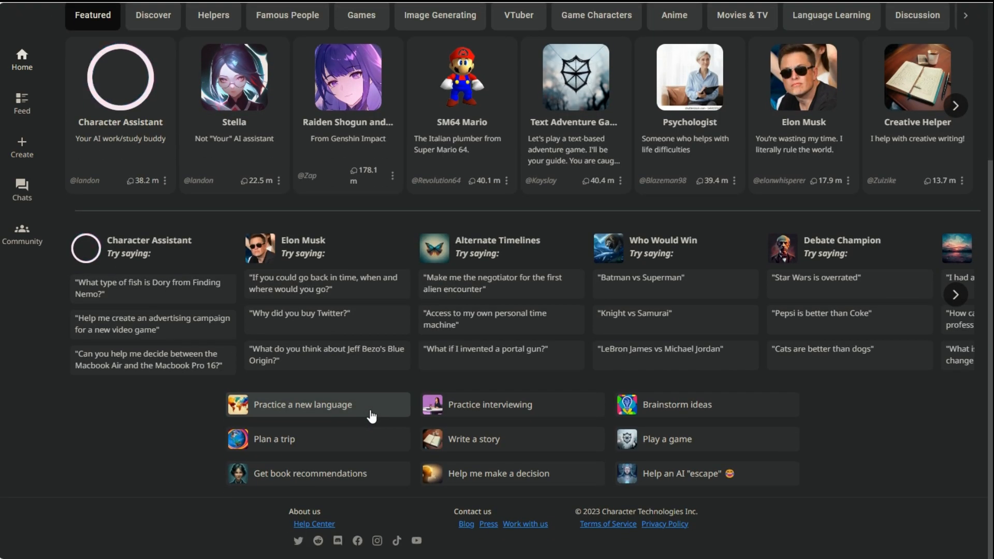